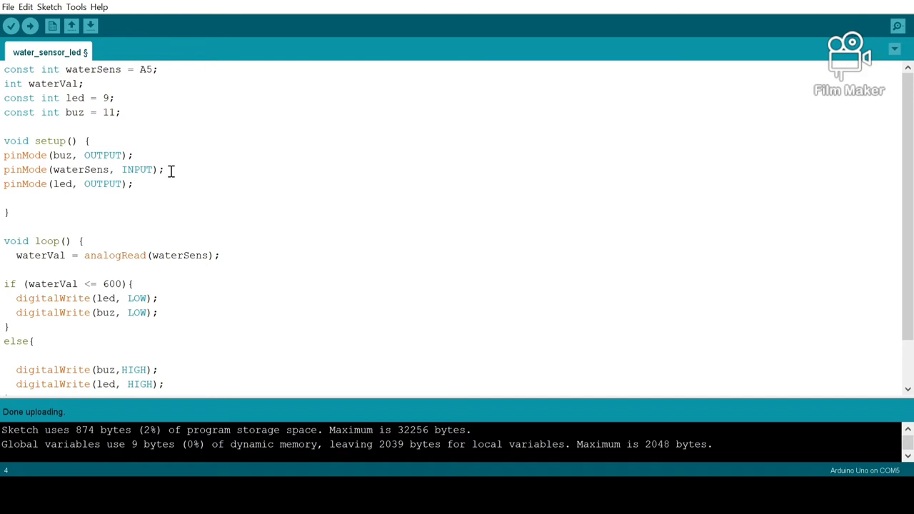
{"action": "left_click", "coordinate": [222, 255]}
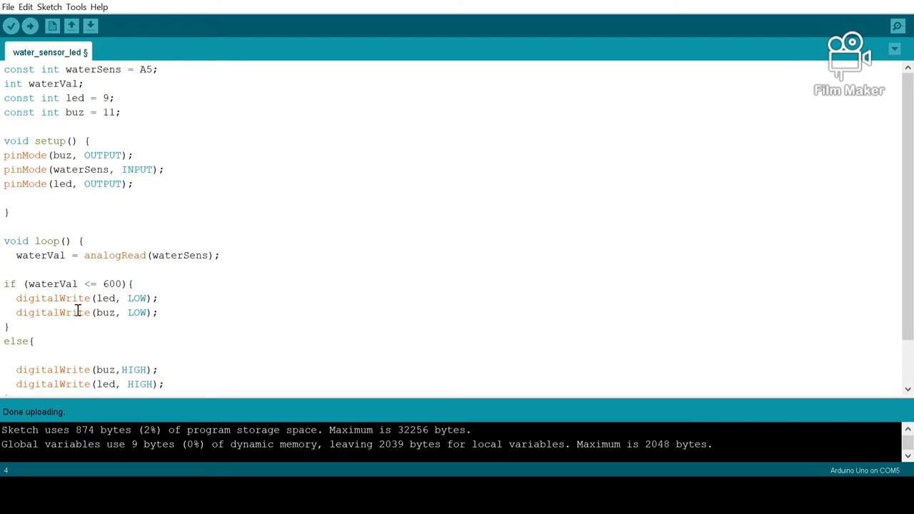
{"action": "mouse_move", "coordinate": [141, 312]}
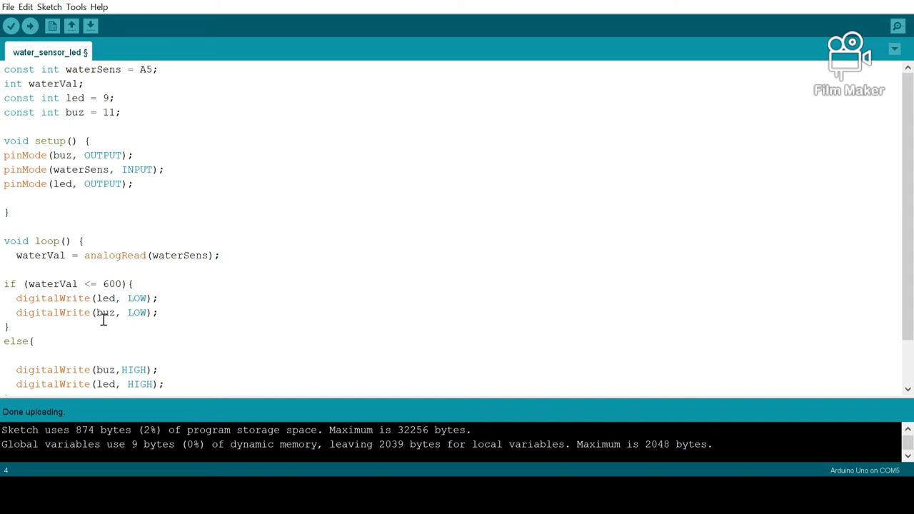
{"action": "scroll", "scroll_direction": "down", "scroll_amount": 3}
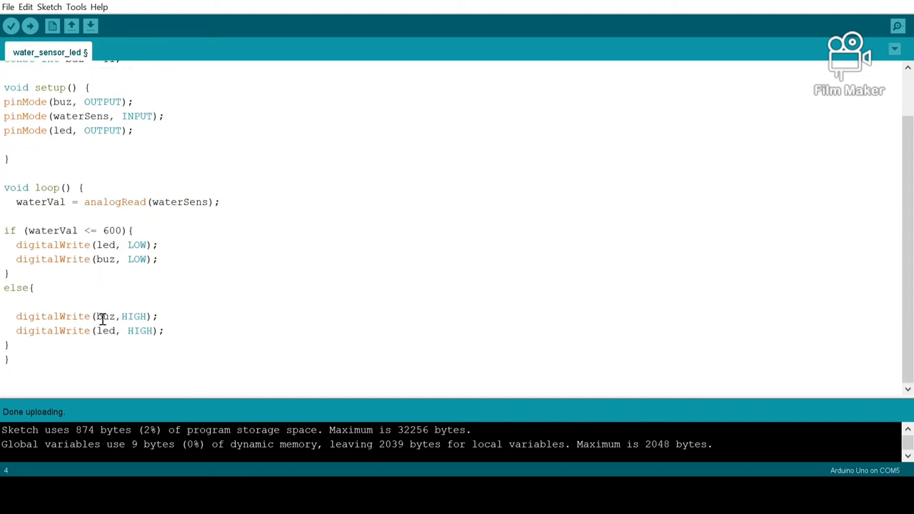